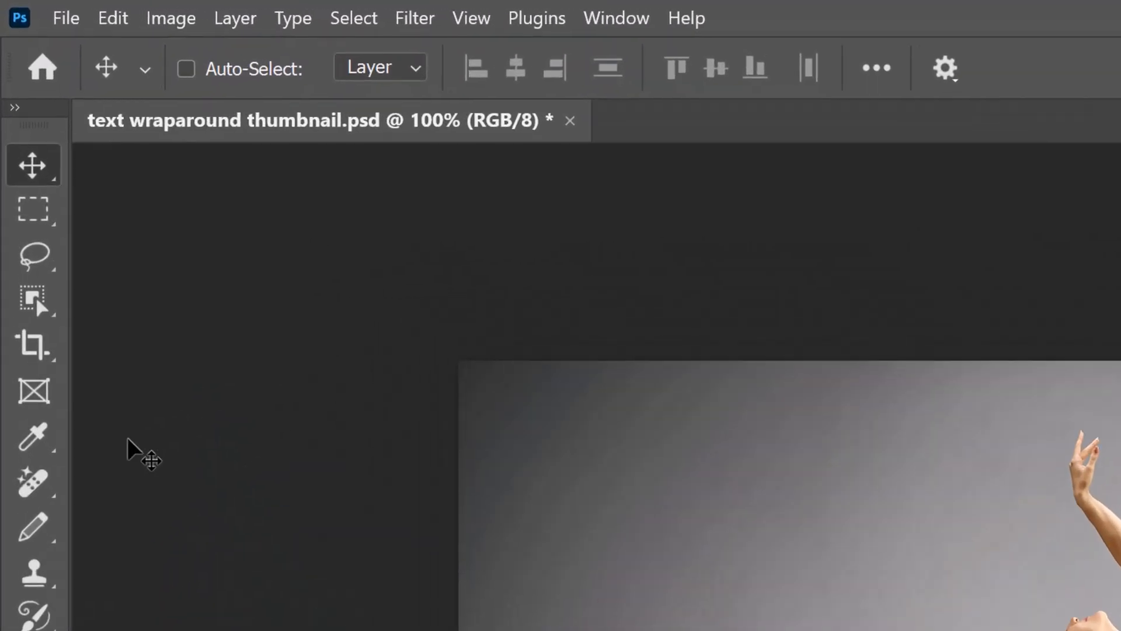
Pick the Quick Selection Tool and auto-select the ballet dancer with Select Subject
left_click(32, 296)
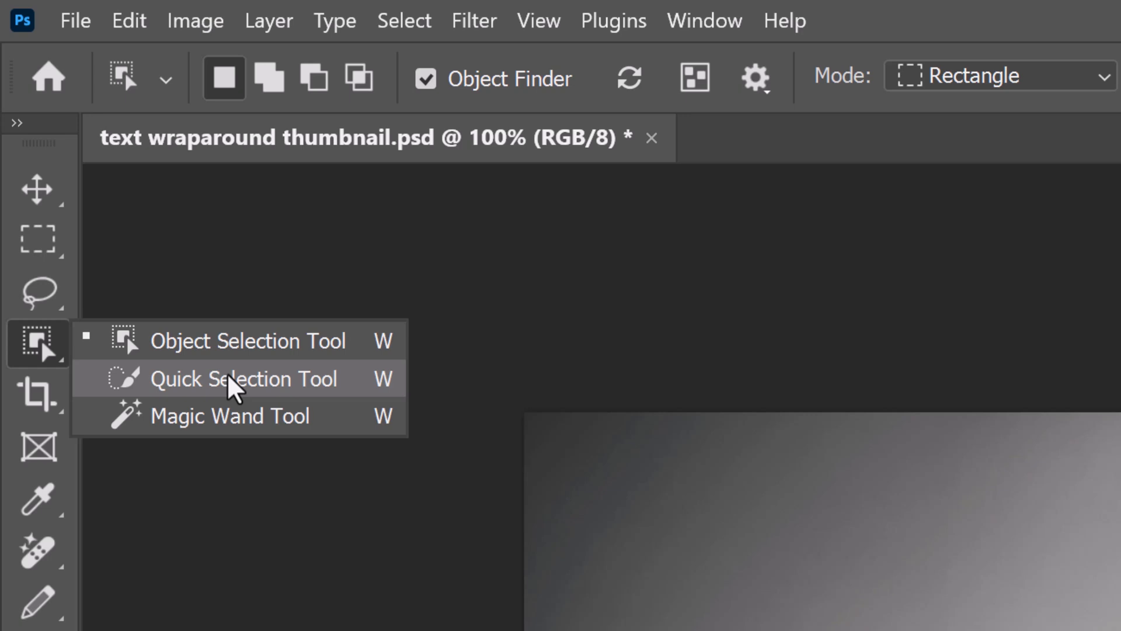
left_click(243, 378)
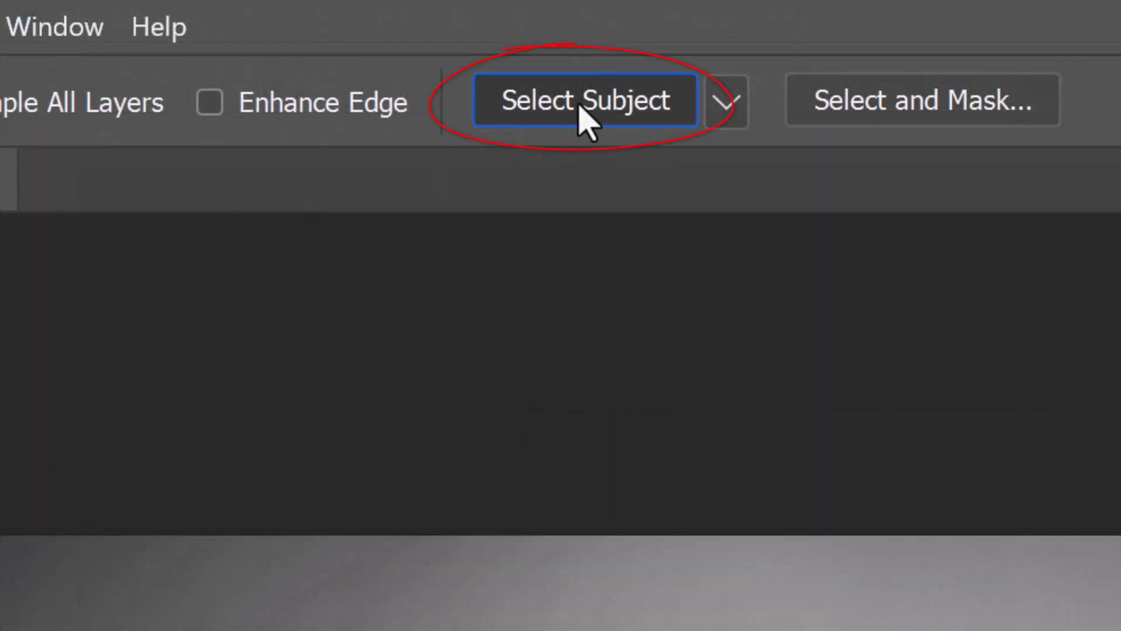
left_click(435, 22)
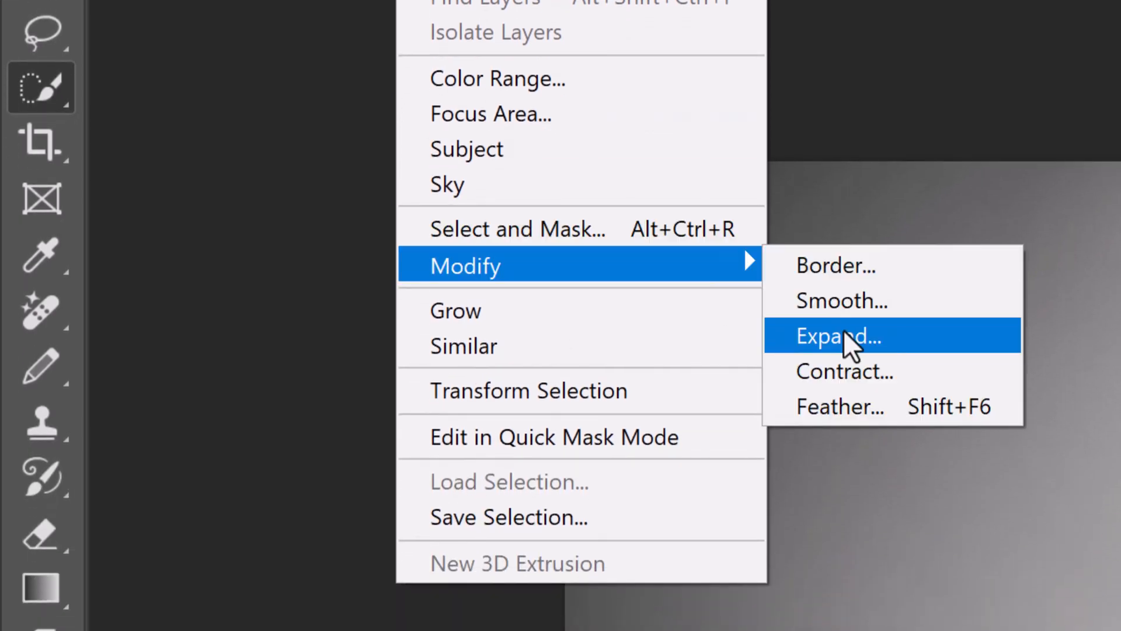
Expand the dancer selection and add an inset rectangular marquee excluding the dancer
left_click(837, 336)
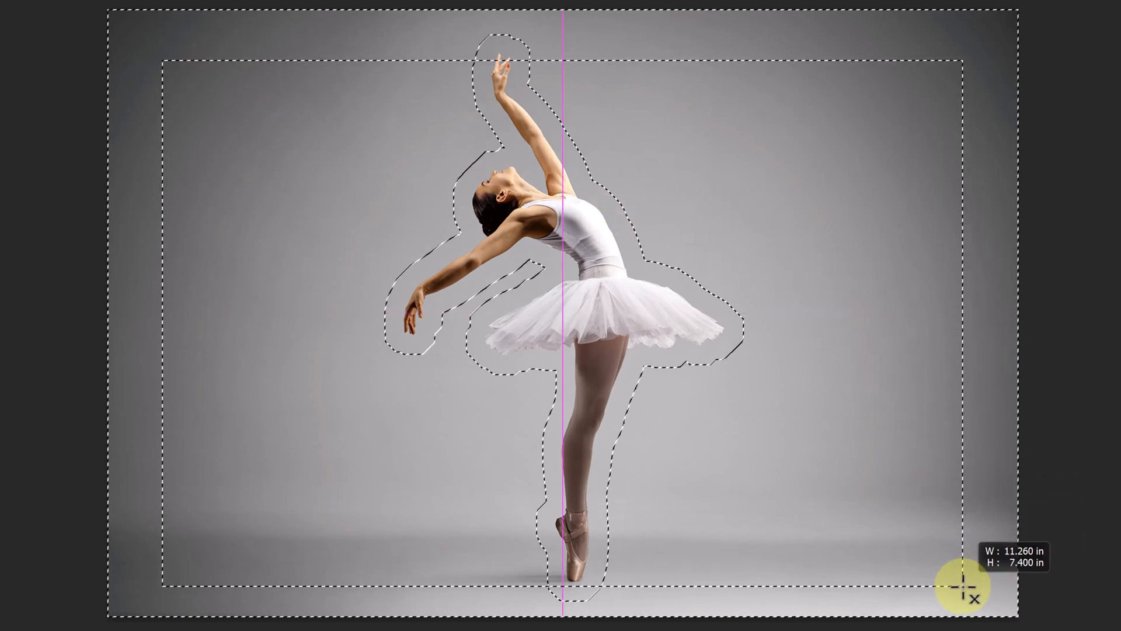
left_click(759, 41)
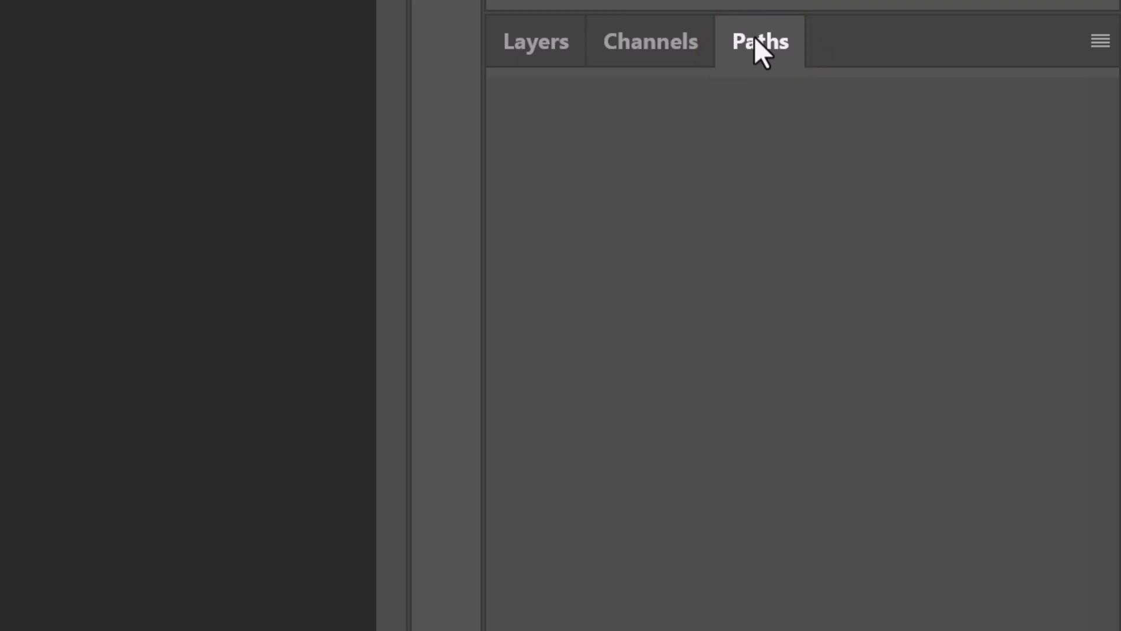
mouse_move(1099, 42)
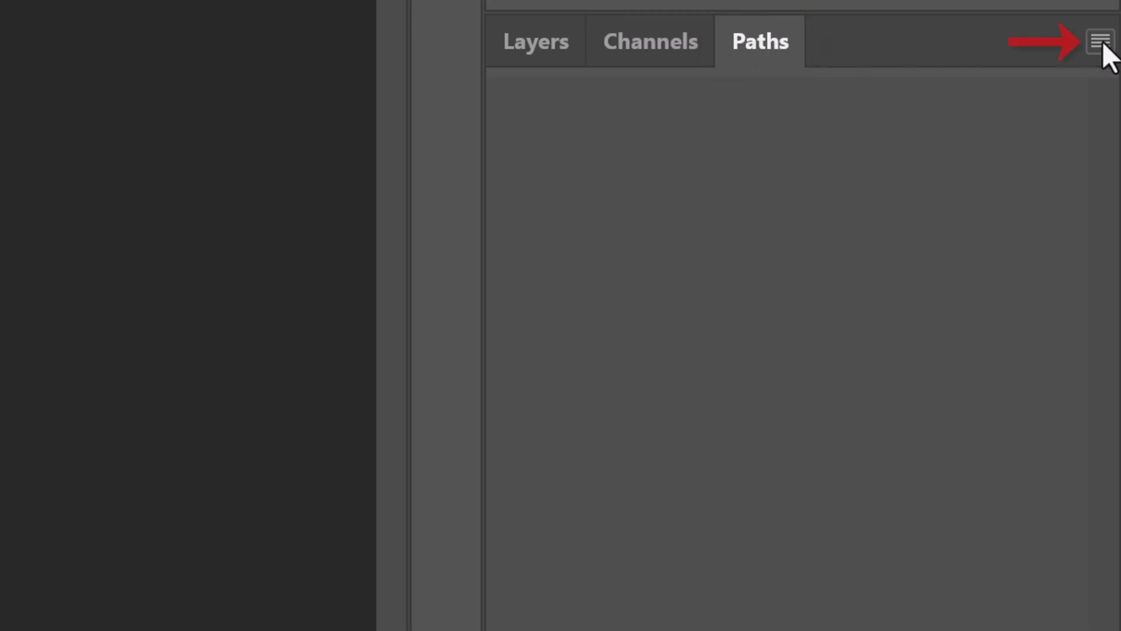
Convert the selection into a work path with 0.5 pixel tolerance
left_click(1099, 41)
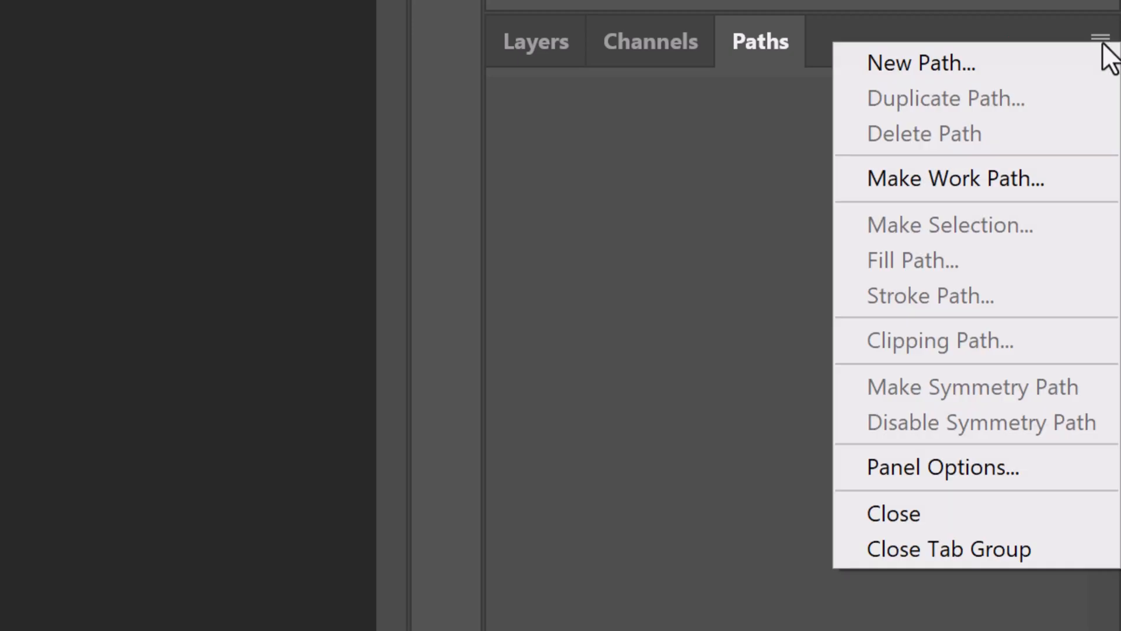
mouse_move(952, 178)
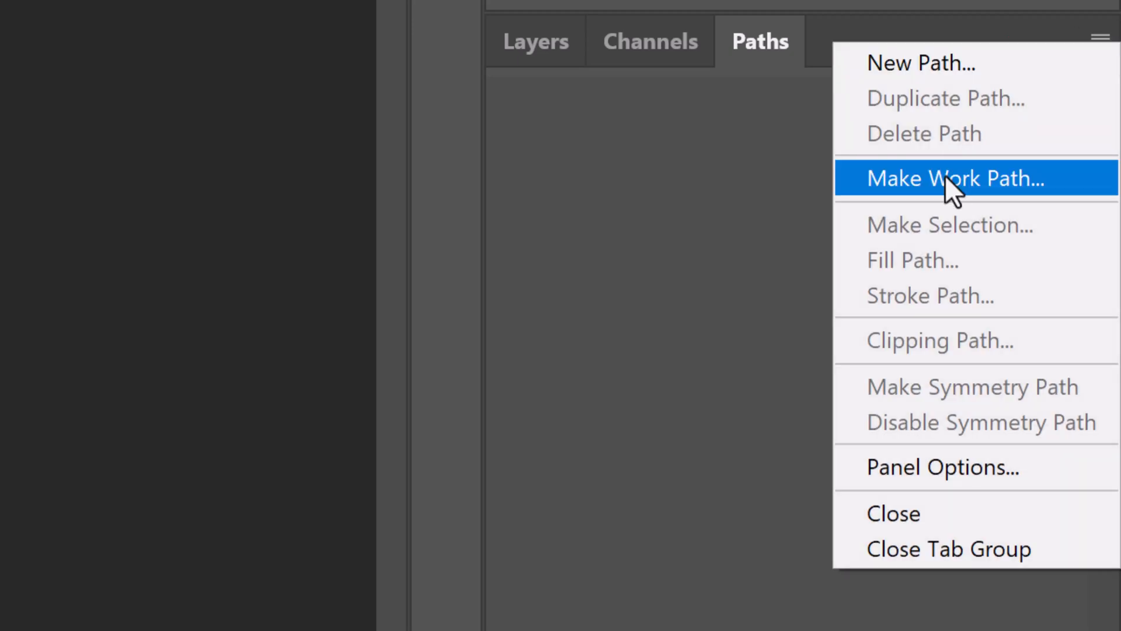
left_click(951, 178)
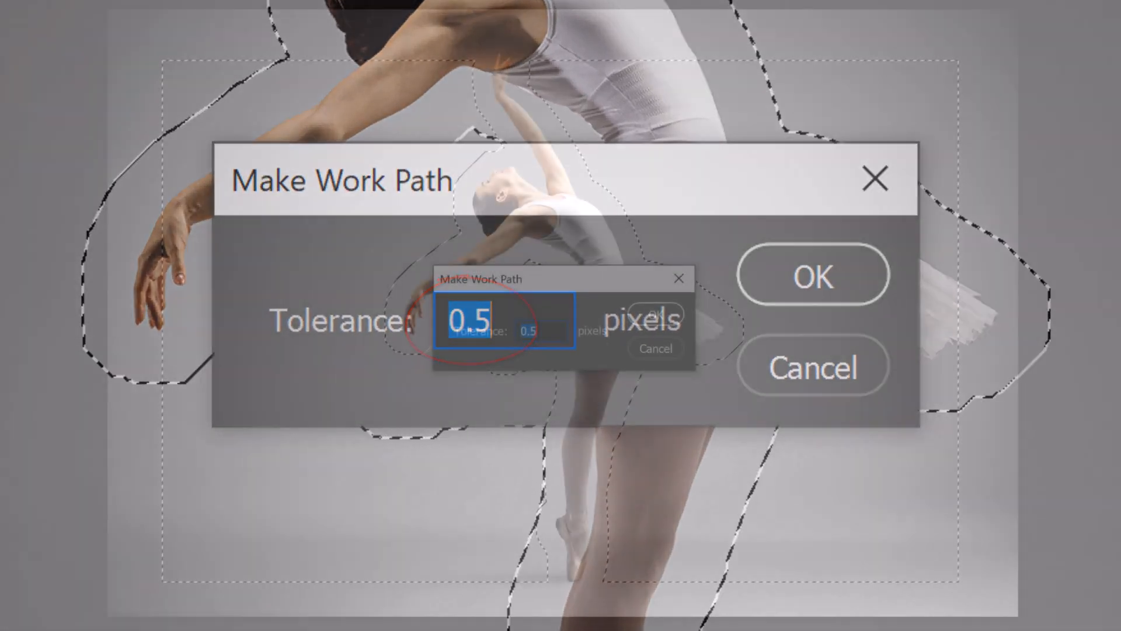
left_click(811, 274)
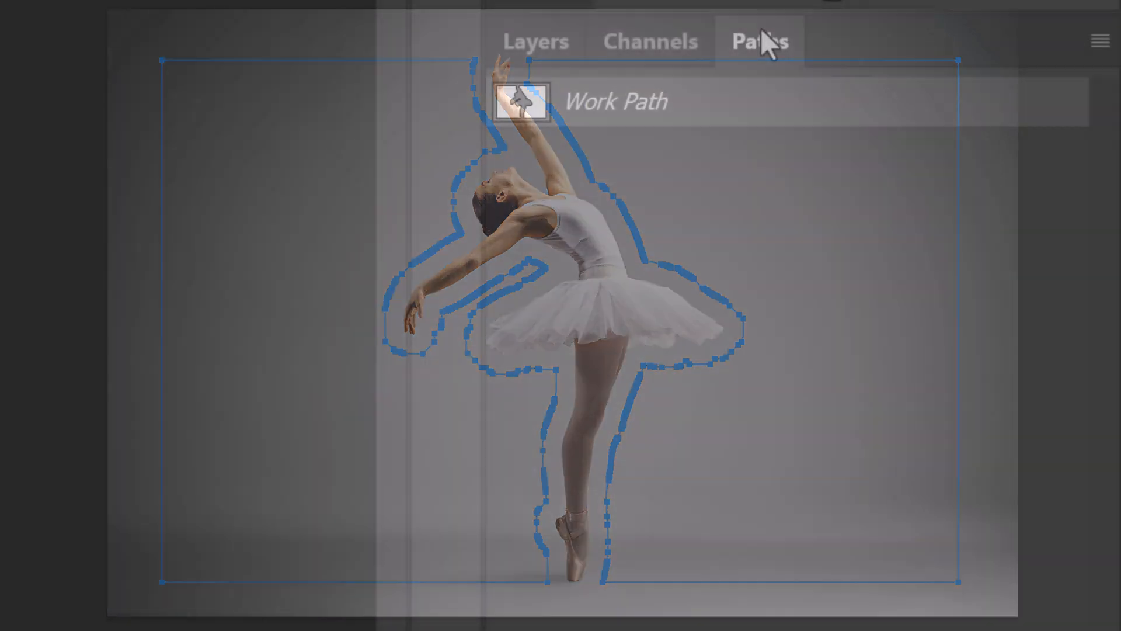
Add Lorem ipsum paragraph text inside the left work path with the Horizontal Type Tool
left_click(535, 40)
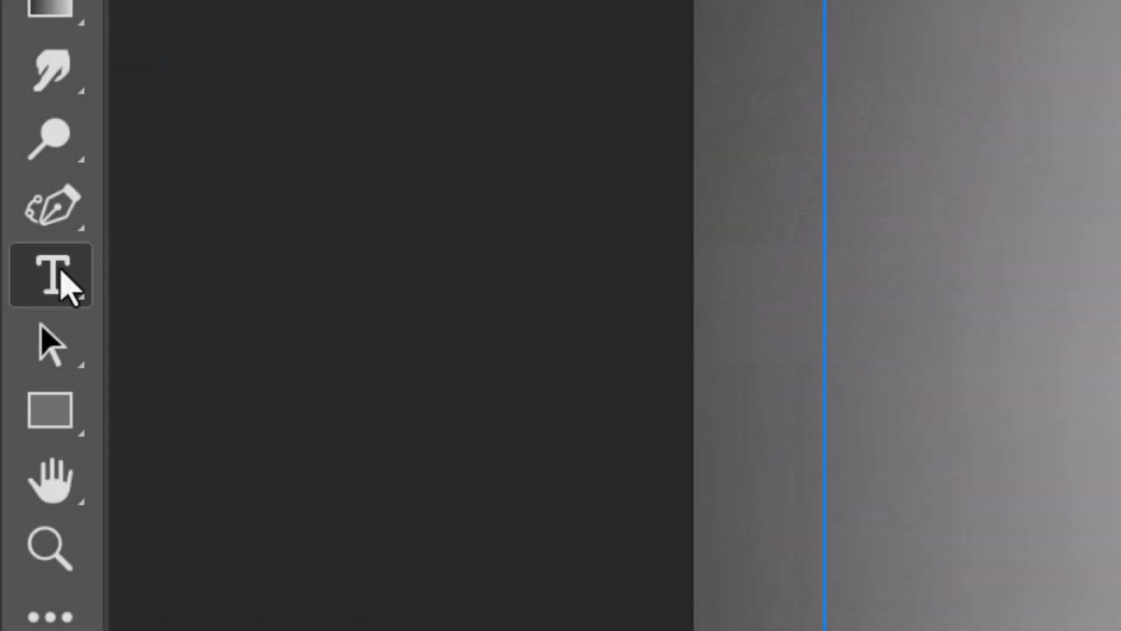
right_click(50, 277)
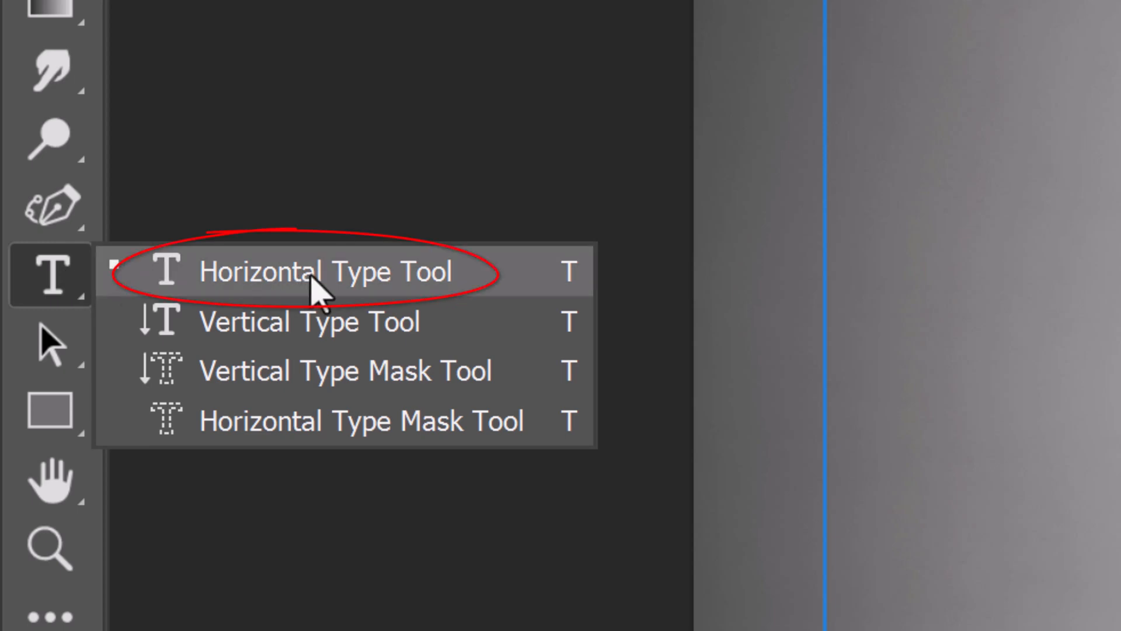
left_click(322, 271)
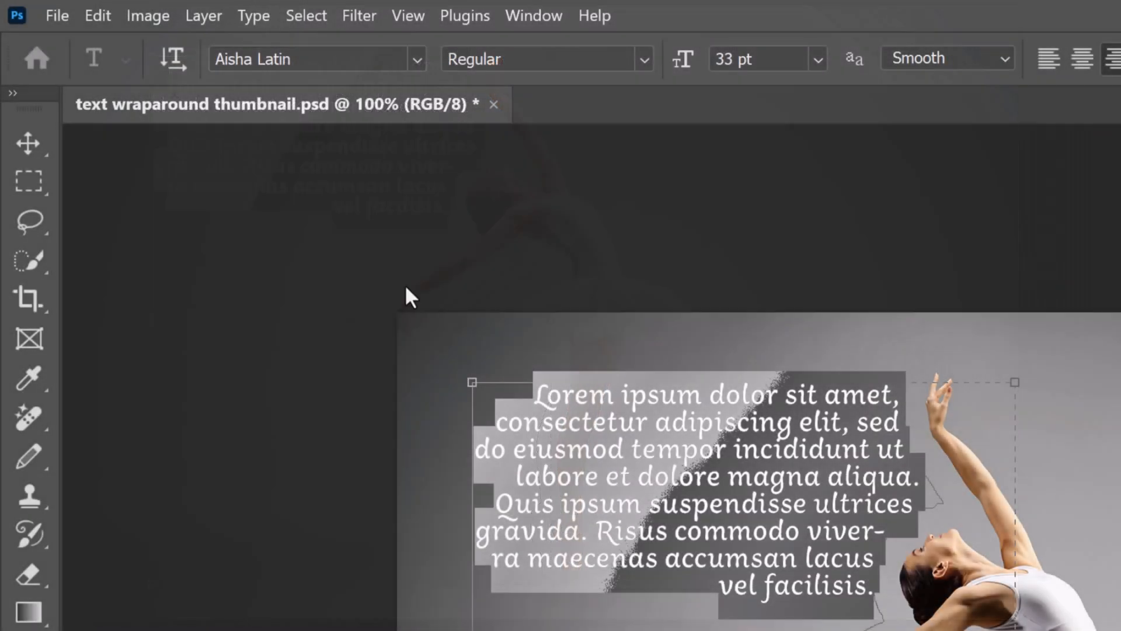
left_click(252, 15)
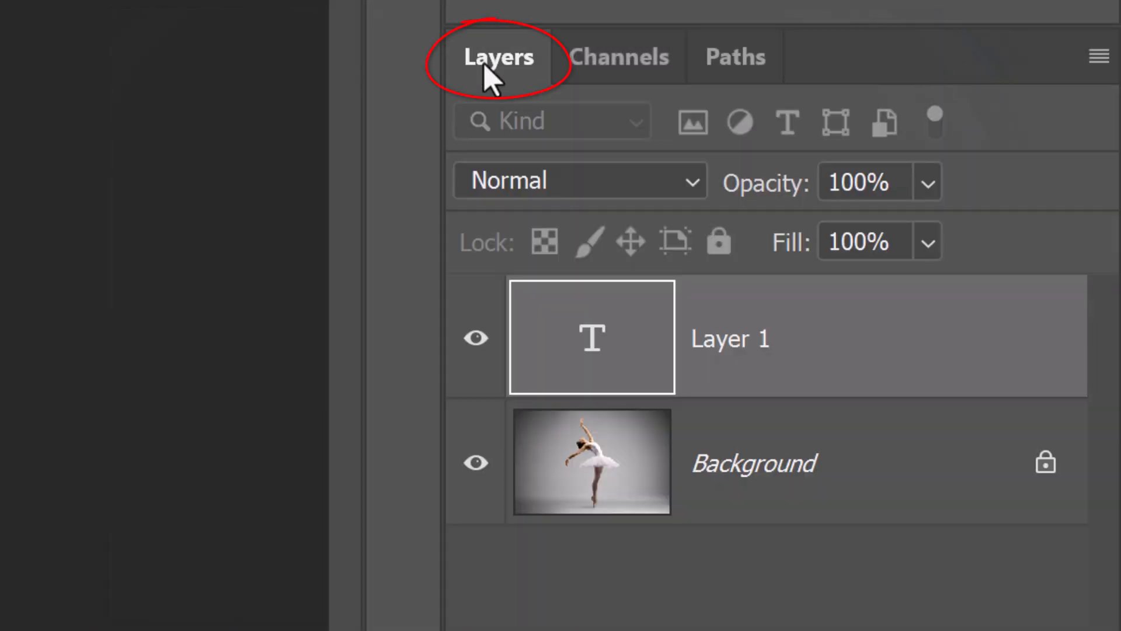
Style the wrapped text as 26 pt Aisha Latin, tracking 20, leading 22 pt
double_click(591, 337)
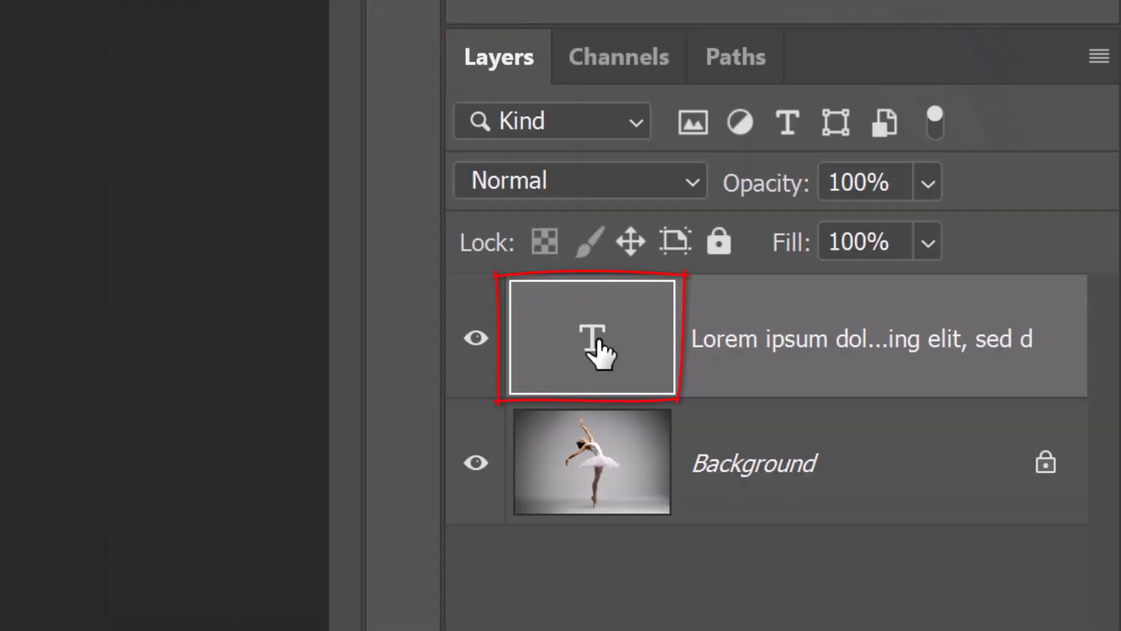
double_click(591, 338)
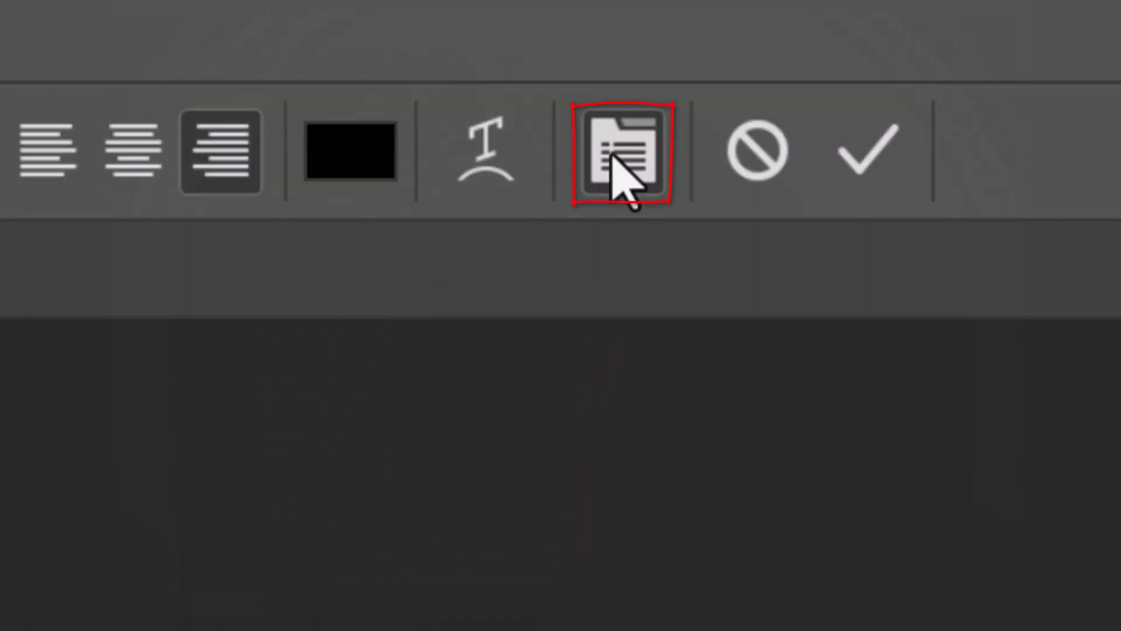
left_click(623, 152)
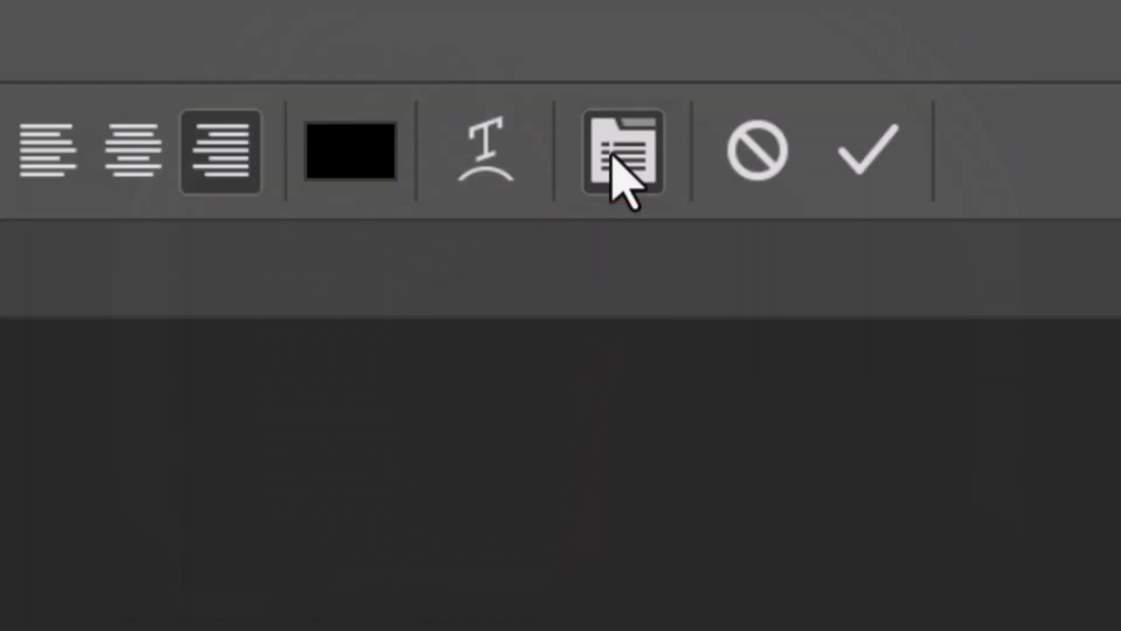
left_click(622, 152)
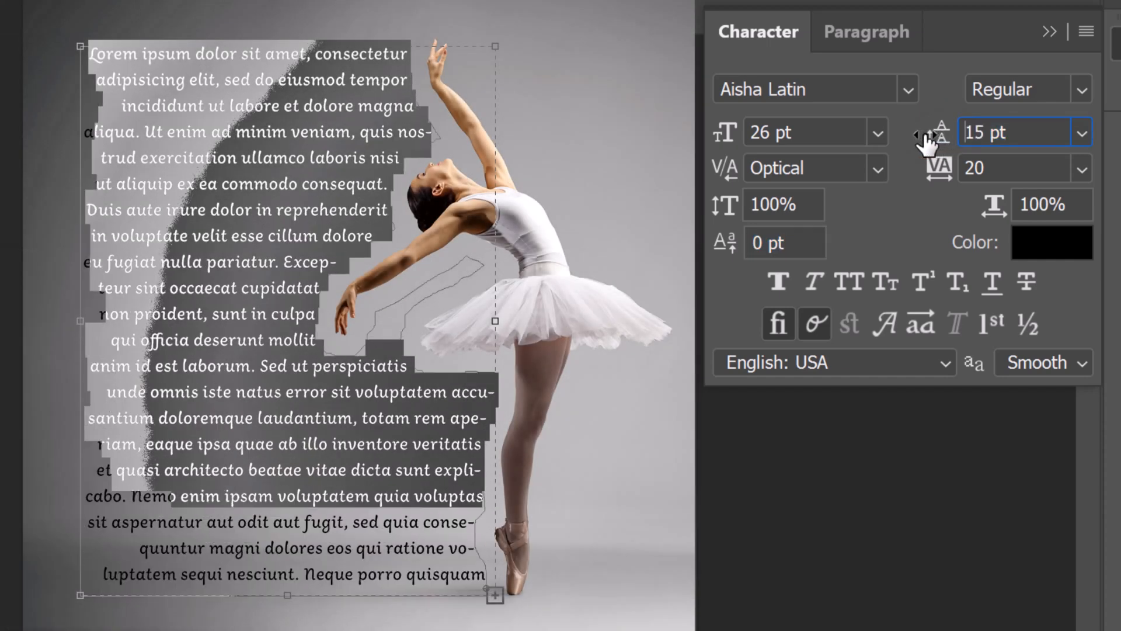
left_click(940, 133)
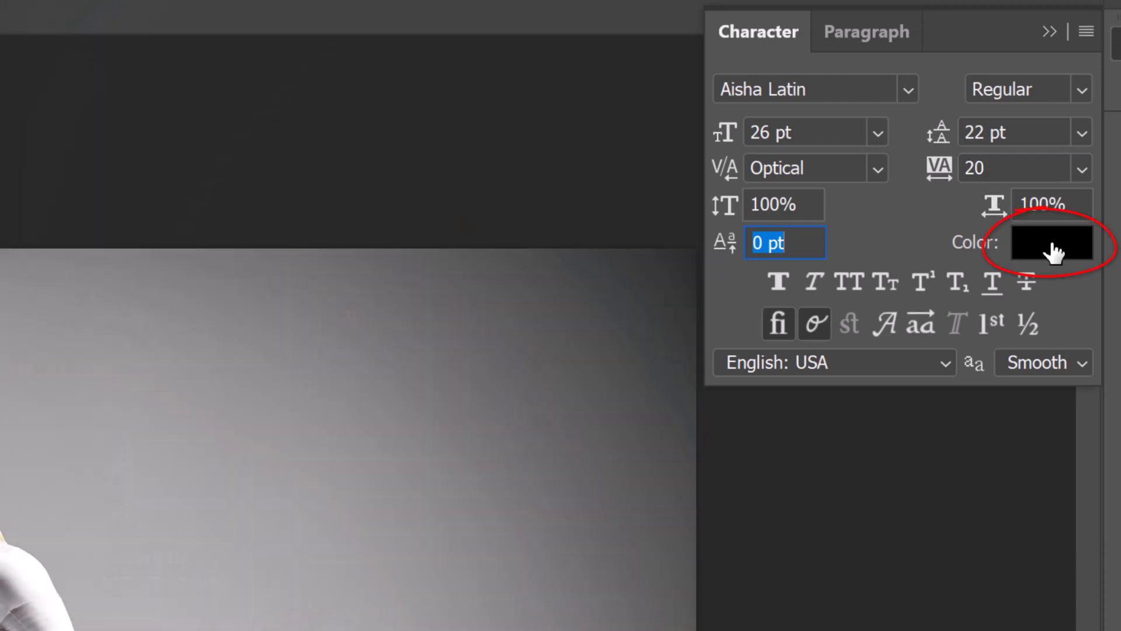
Set the paragraph text colour to white (ffffff)
left_click(1051, 242)
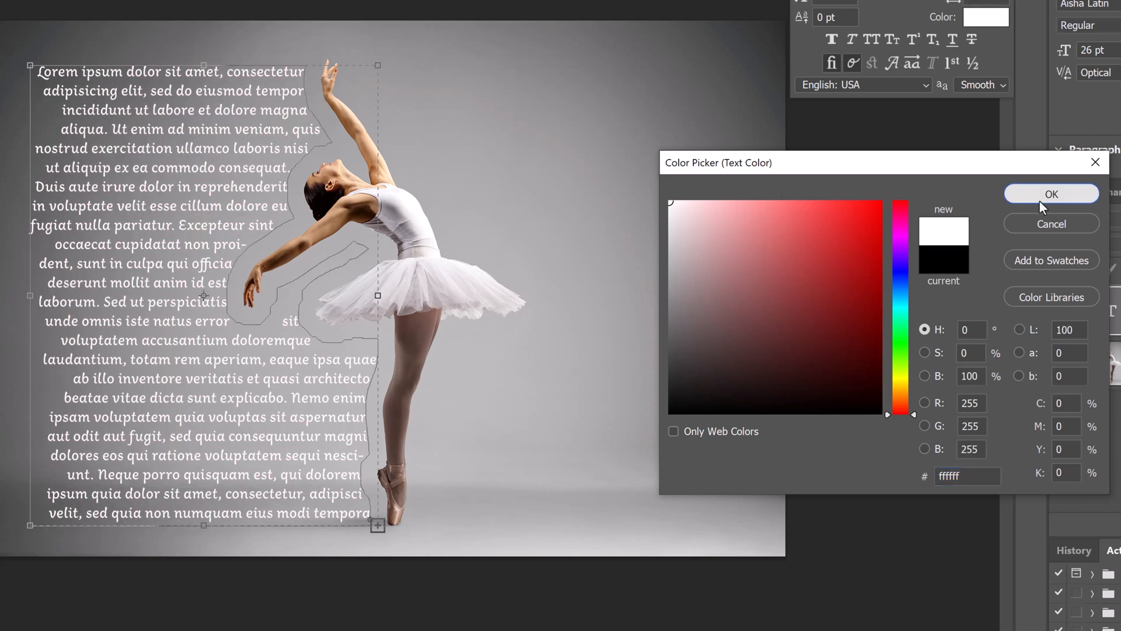
left_click(1050, 194)
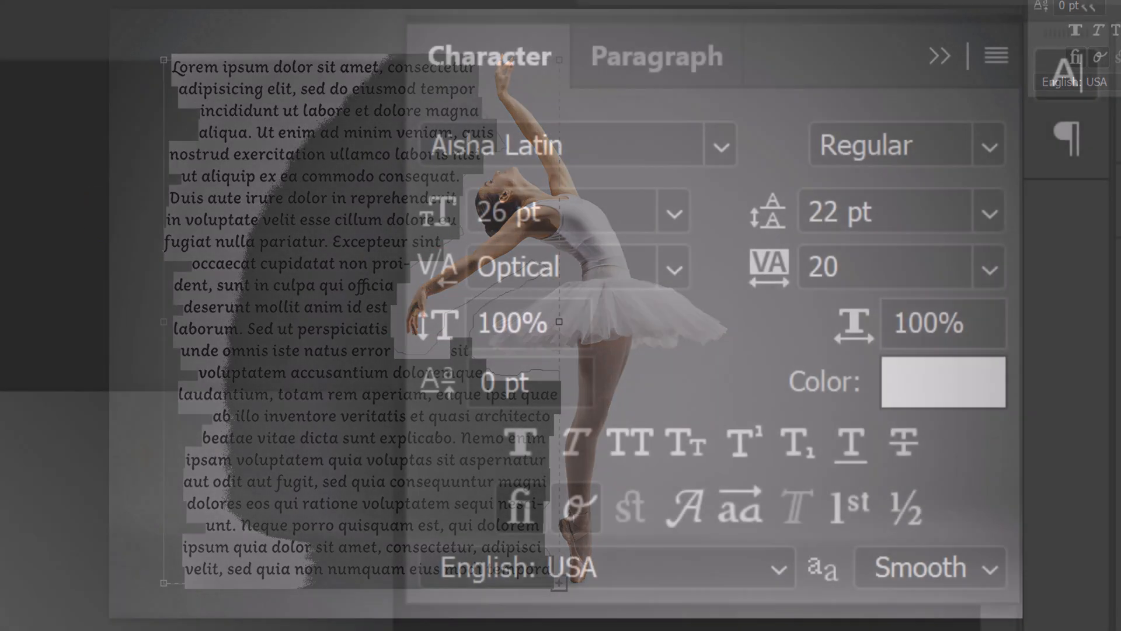
Apply Justify alignment to the paragraph text from the Paragraph panel
left_click(654, 57)
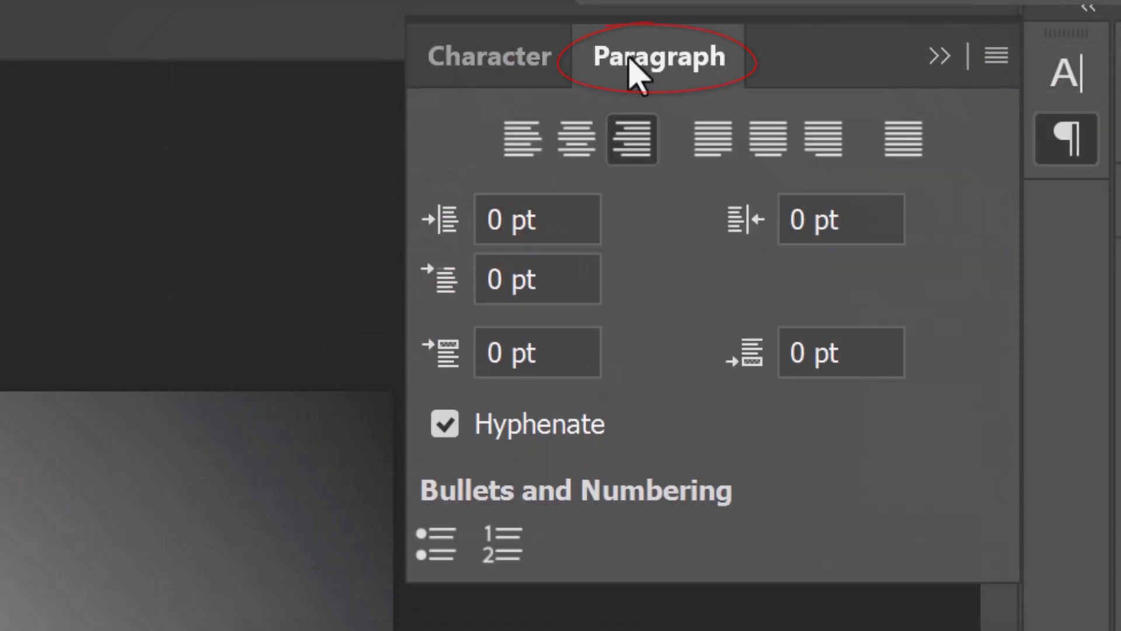
left_click(520, 139)
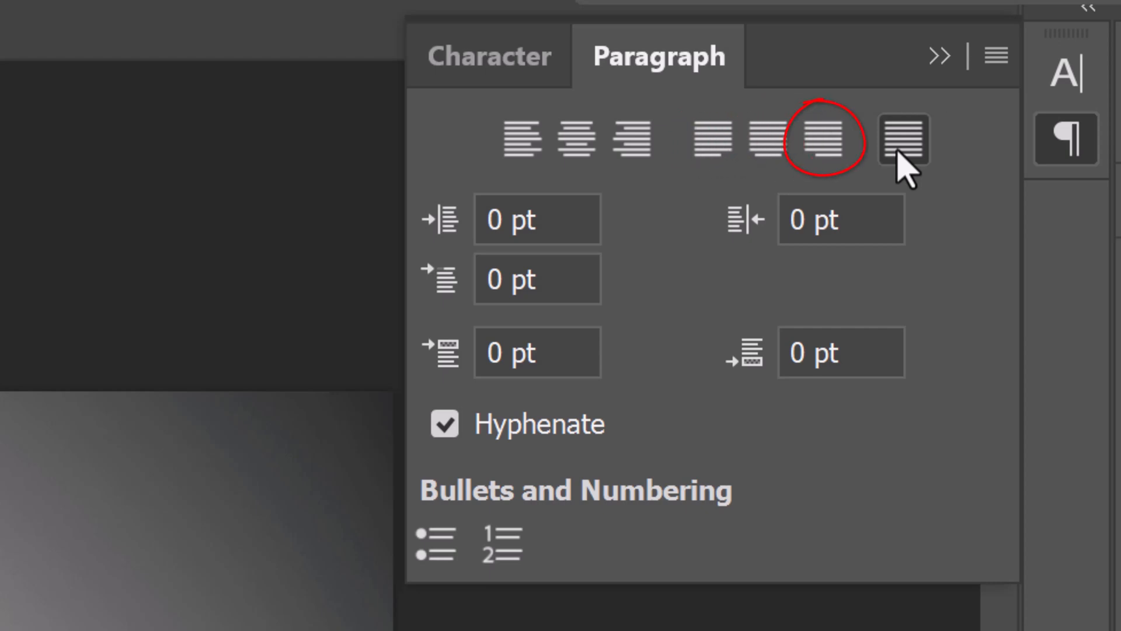
left_click(701, 80)
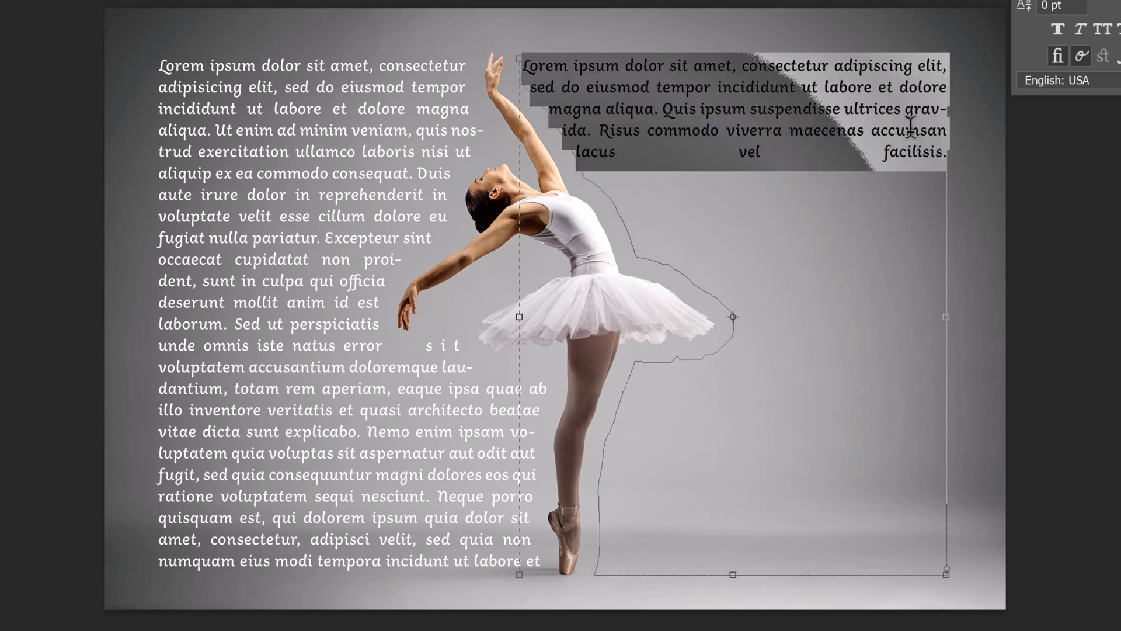
Start a text area right of the dancer and fill it with Lorem Ipsum
left_click(244, 14)
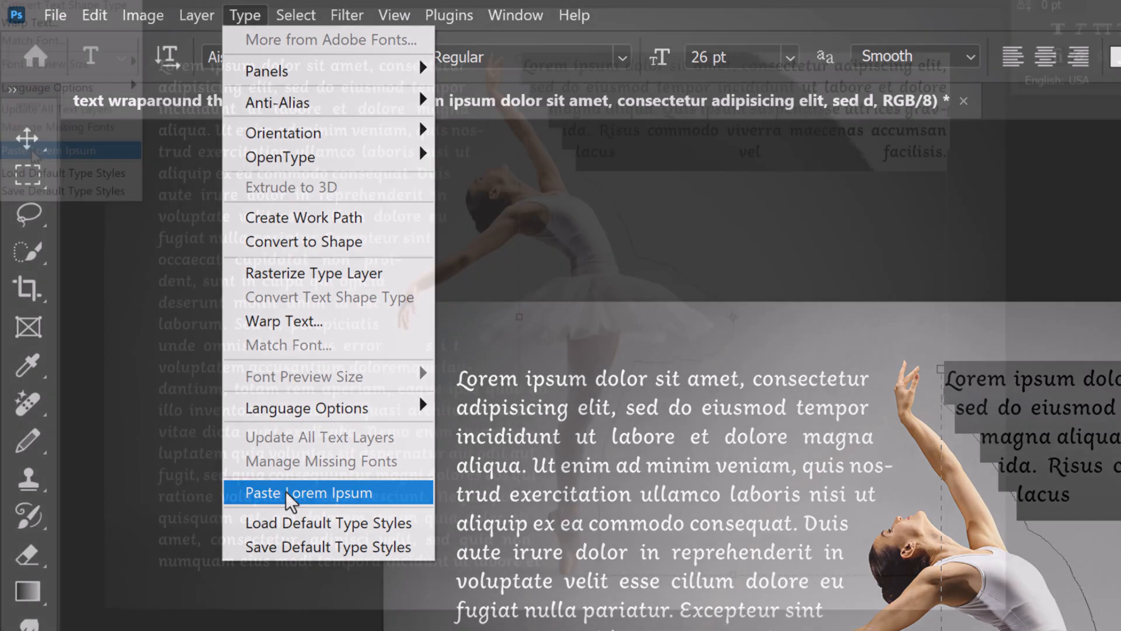
left_click(306, 492)
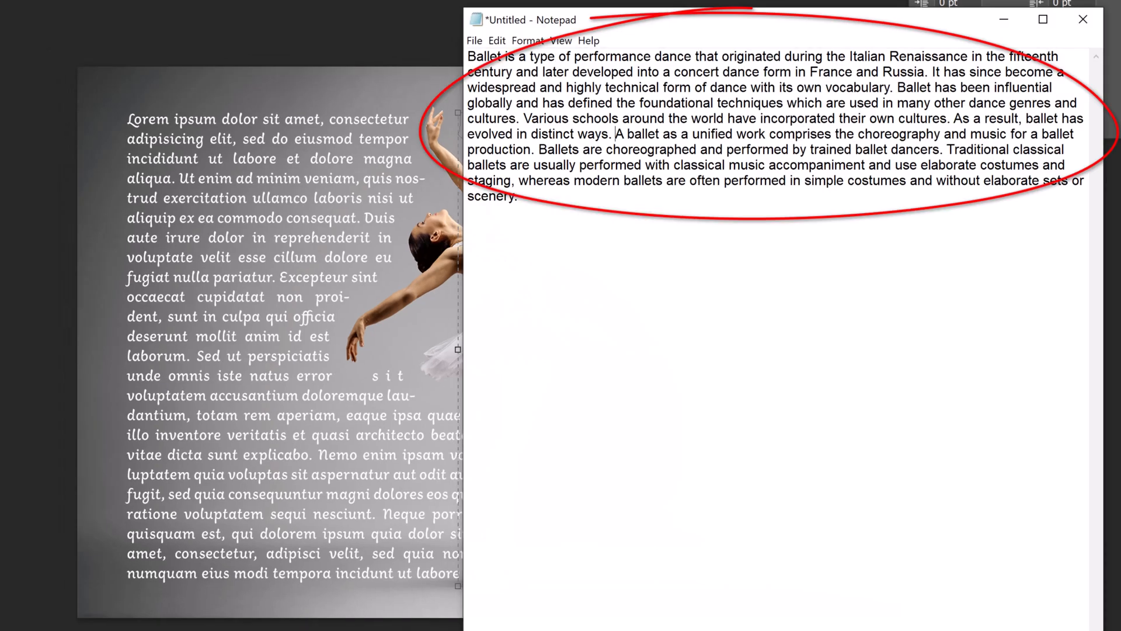
Select and copy the entire ballet history paragraph in Notepad
key("ctrl+a")
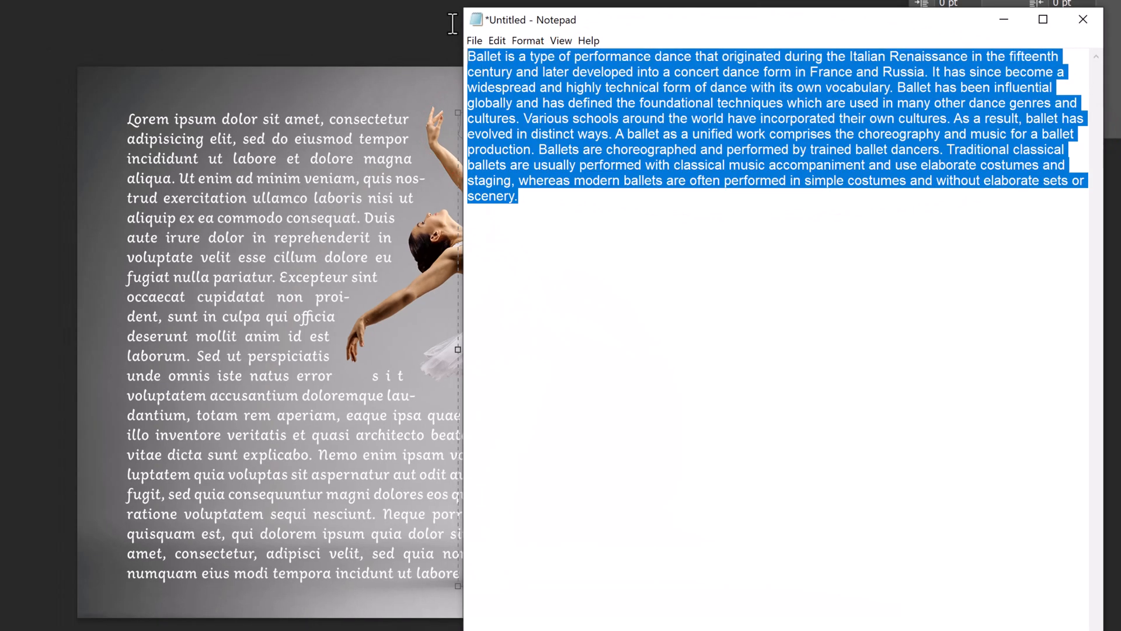
key("ctrl+c")
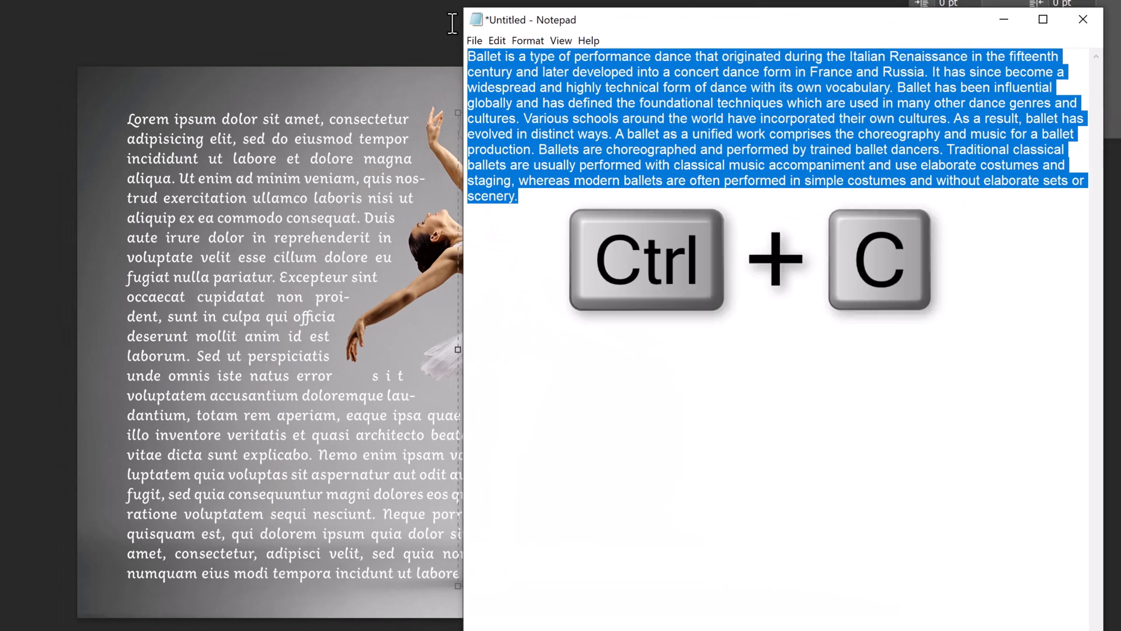
key("ctrl+c")
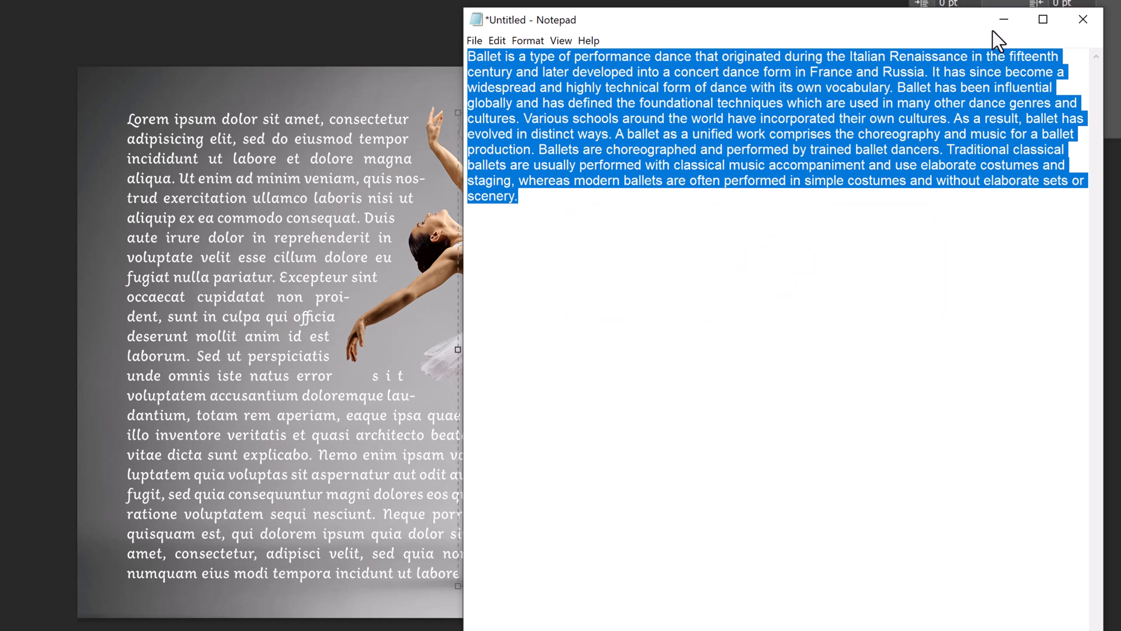